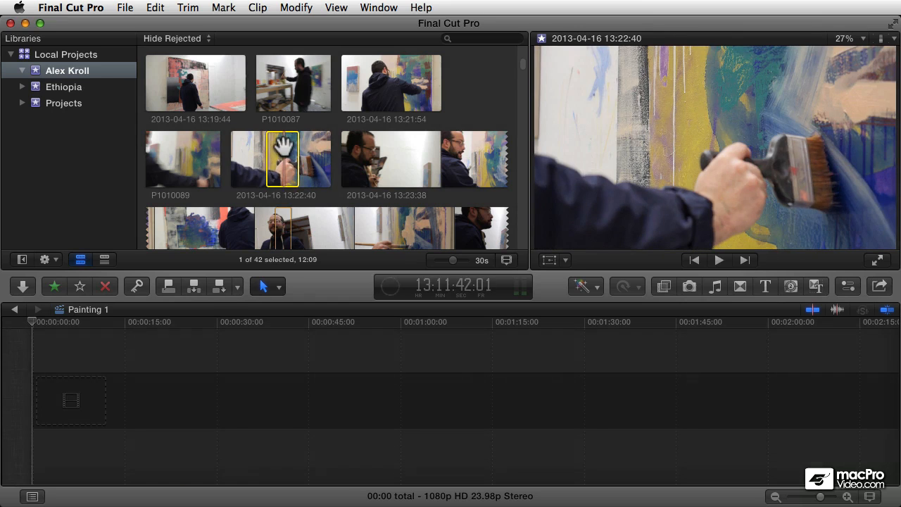
drag(281, 158, 134, 408)
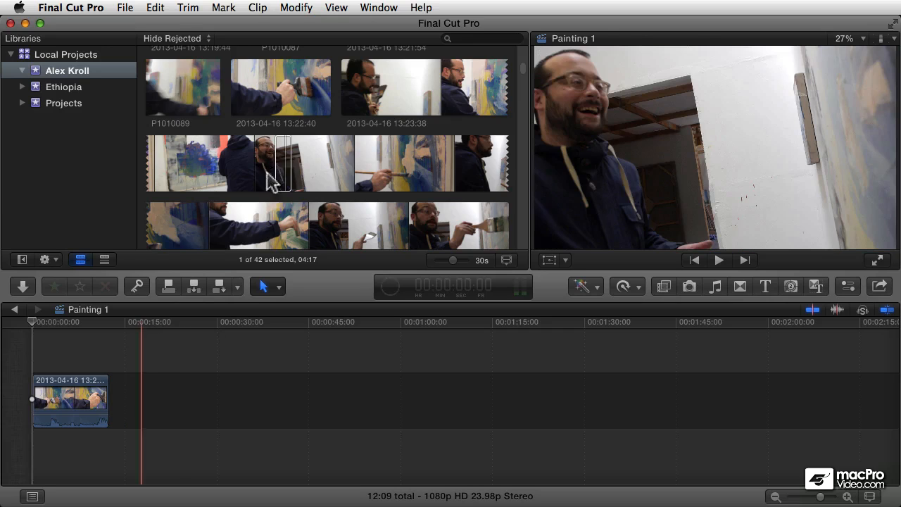
click(155, 8)
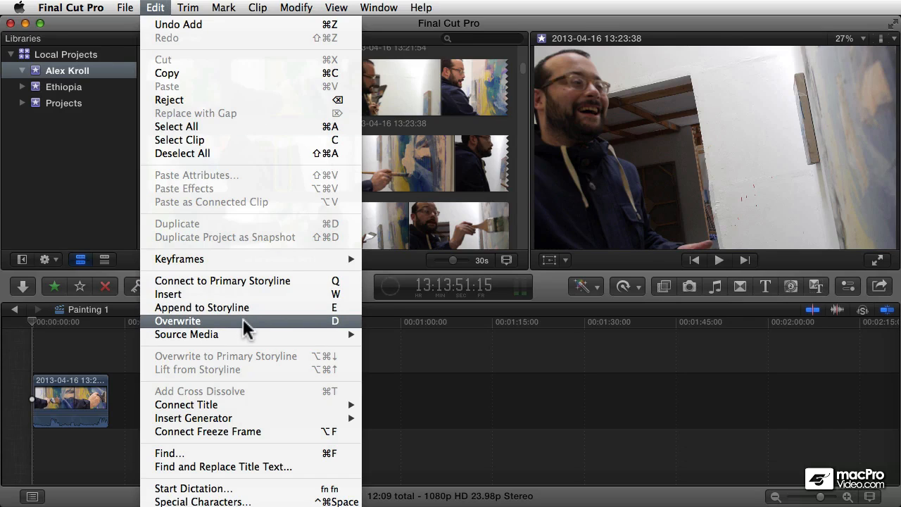
mouse_move(256, 324)
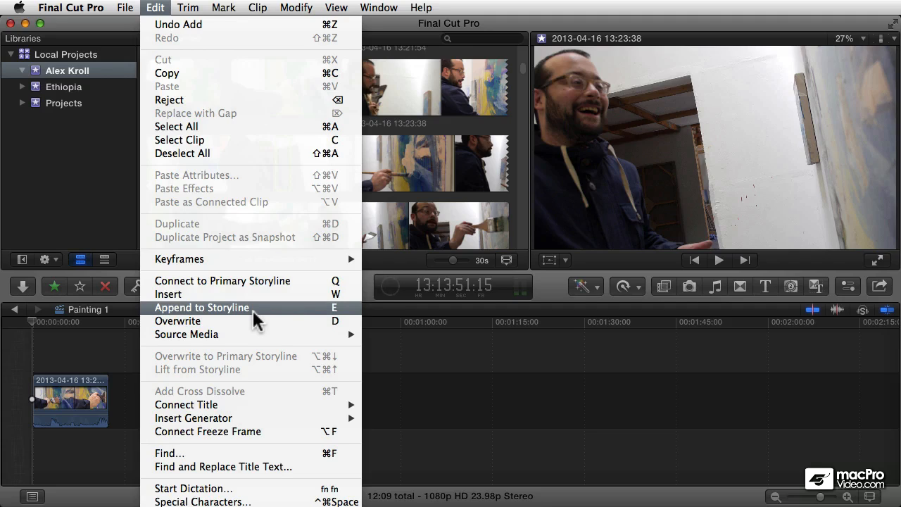
mouse_move(195, 313)
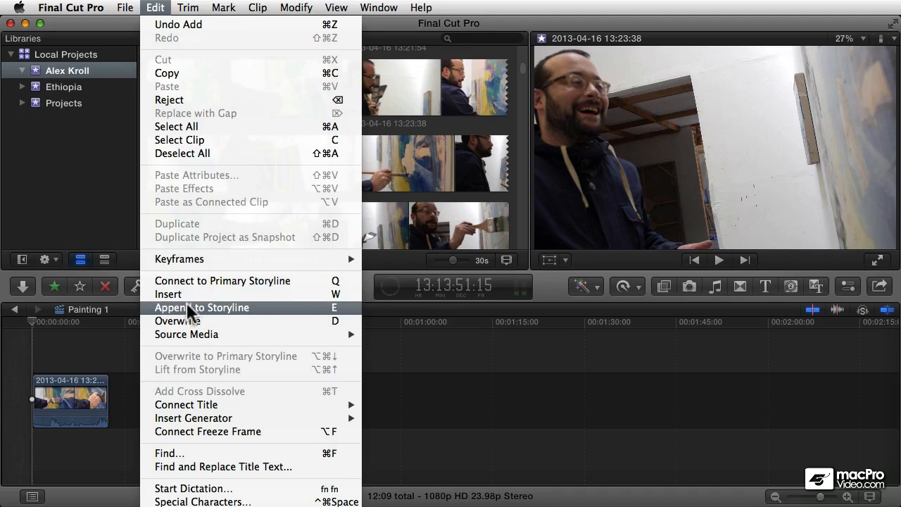
click(201, 307)
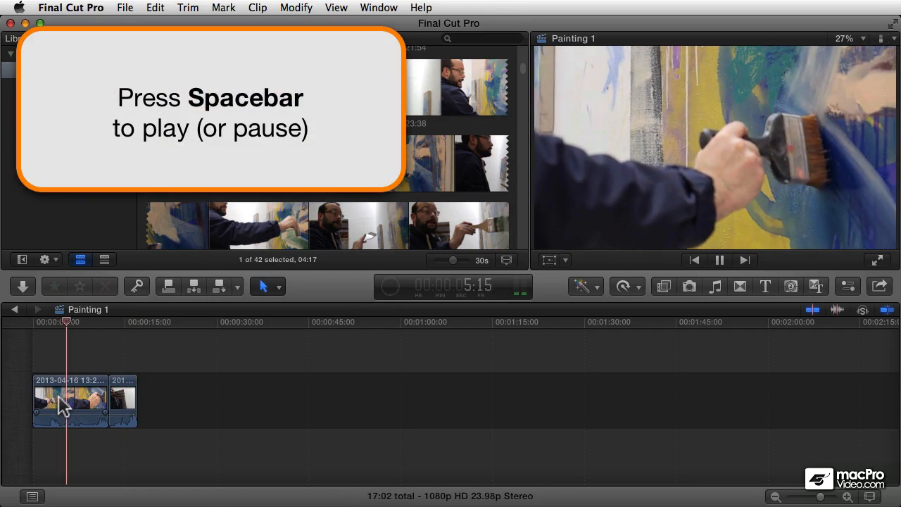
Play the two-clip Painting 1 sequence from the start with the Spacebar.
key(space)
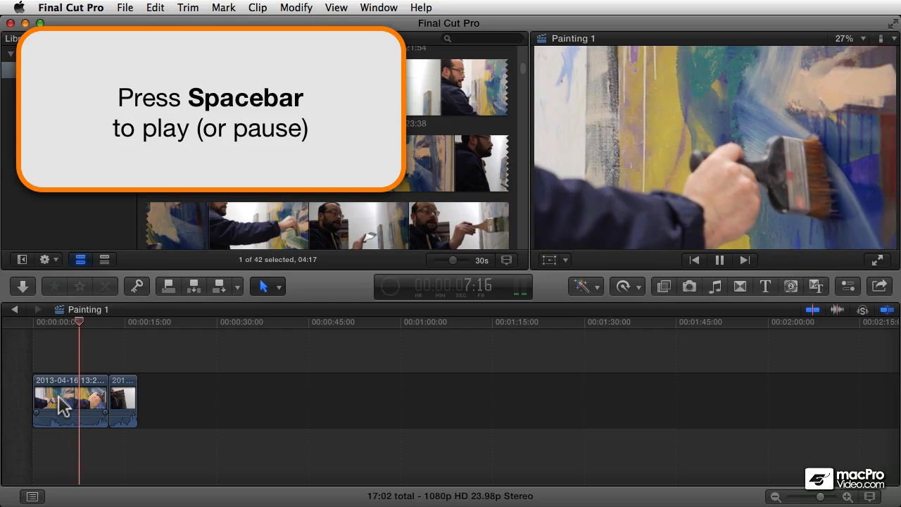
key(space)
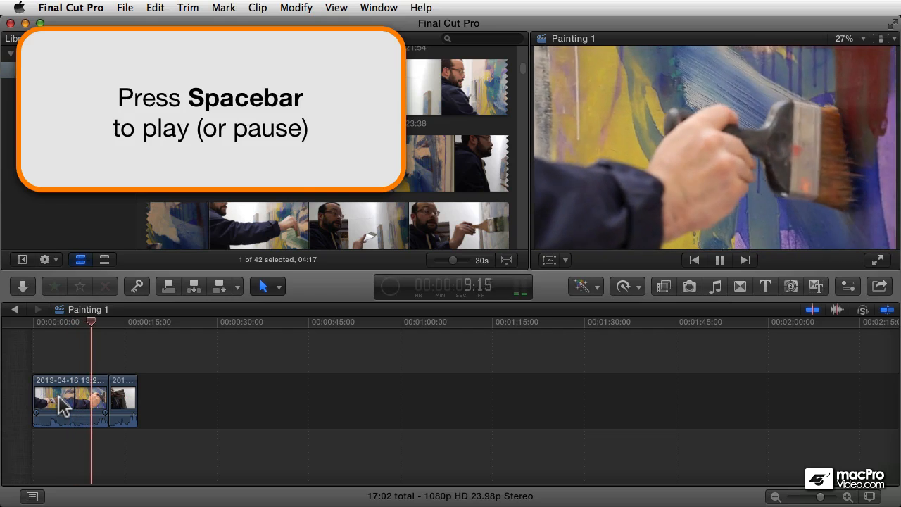